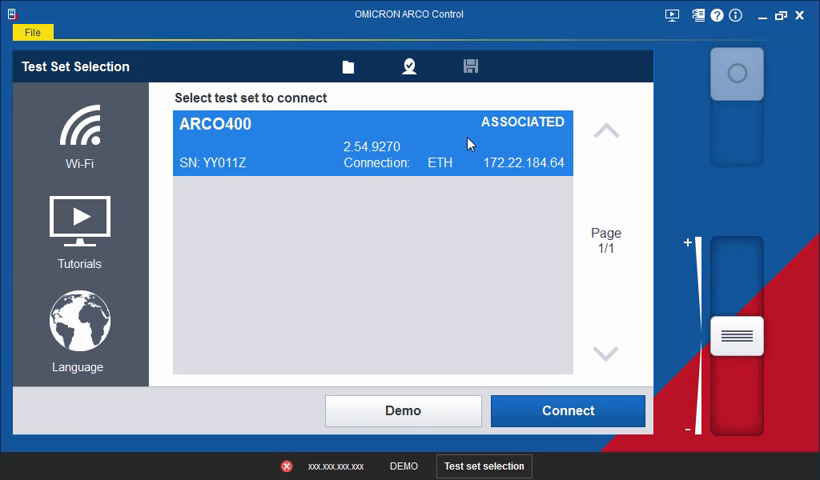
pyautogui.moveTo(508, 290)
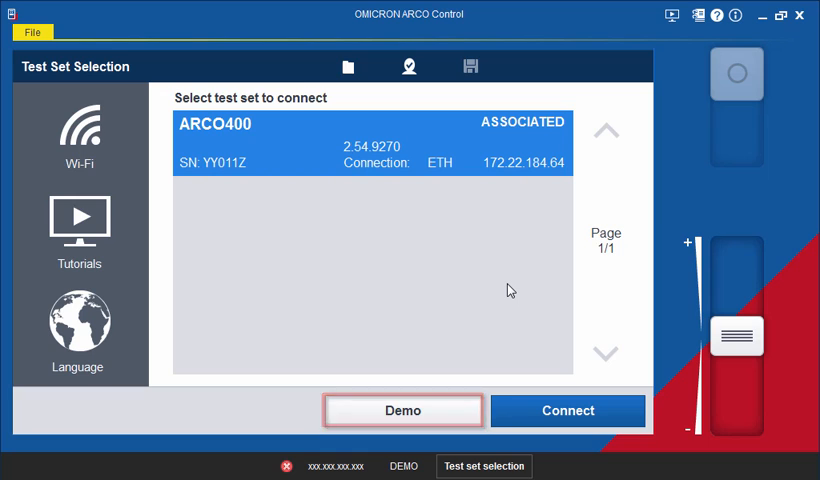
# Connect to the ARCO400 test set listed in Test Set Selection
pyautogui.click(568, 410)
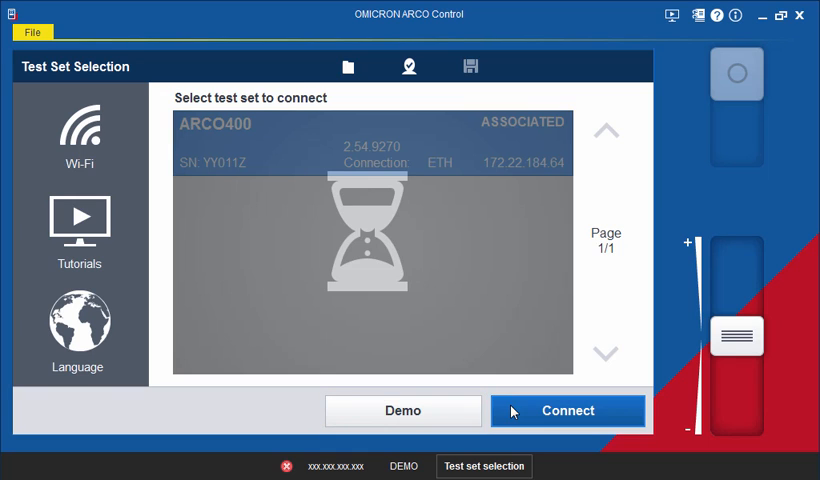
# Enter Manual Mode for the connected ARCO400 with the 26 Pin (RCS2) adapter
pyautogui.click(568, 412)
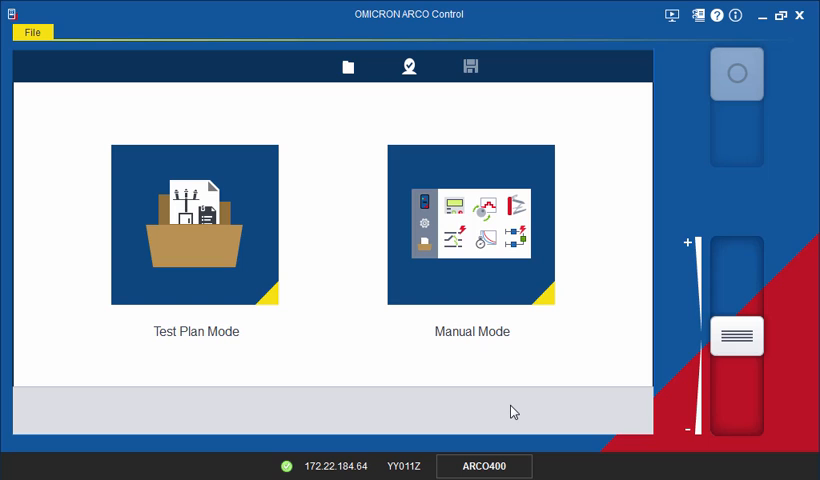
pyautogui.click(196, 224)
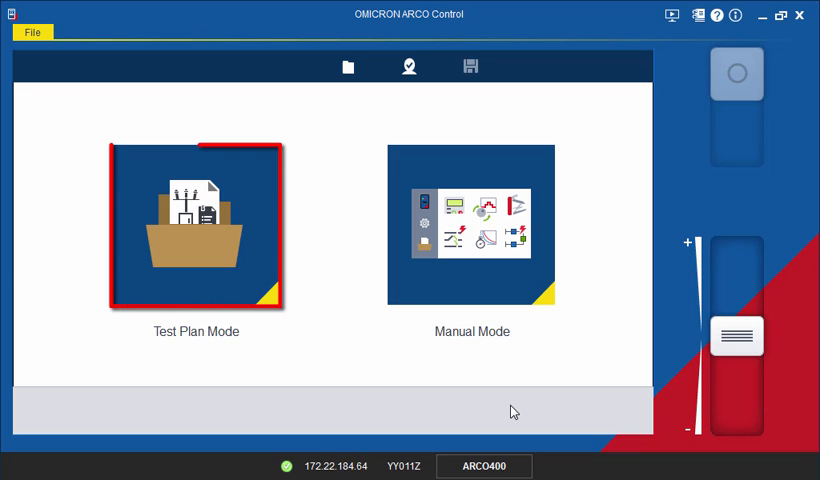
pyautogui.click(470, 224)
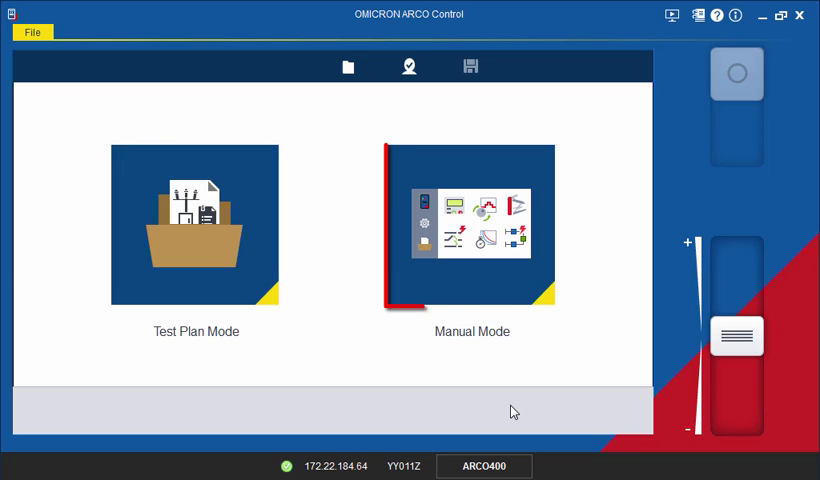
pyautogui.click(472, 224)
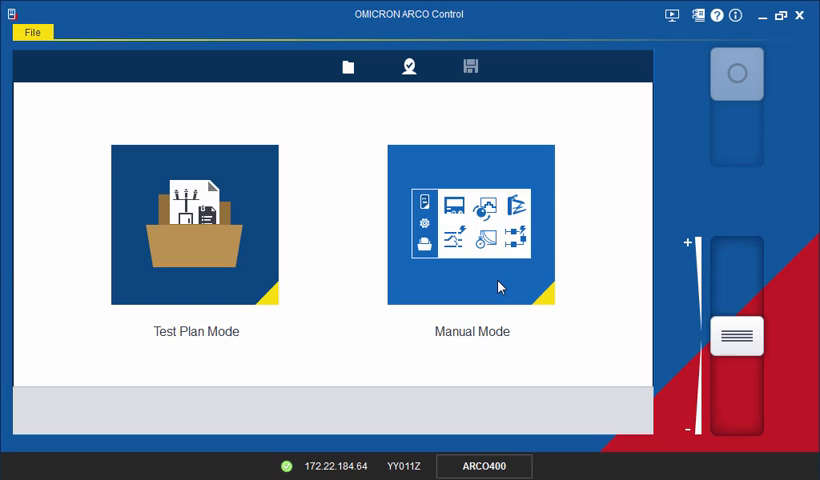
pyautogui.click(470, 224)
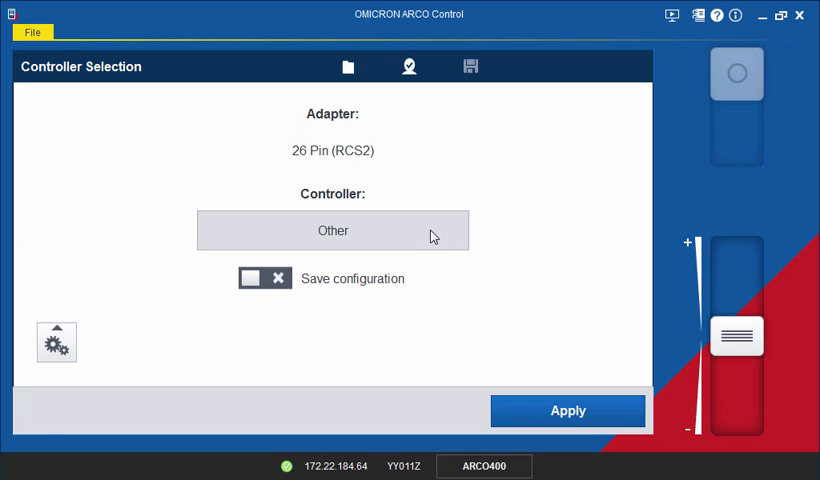
# Apply Cooper Form 6 as the controller with Save configuration turned on
pyautogui.click(332, 230)
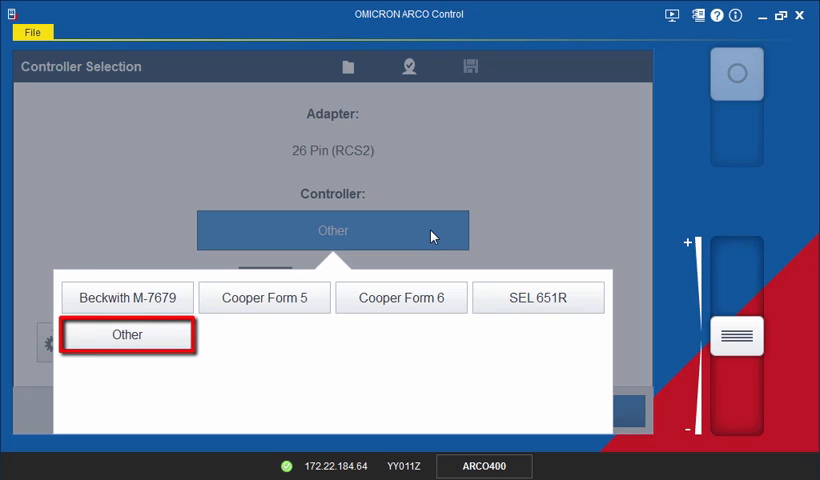
pyautogui.click(400, 296)
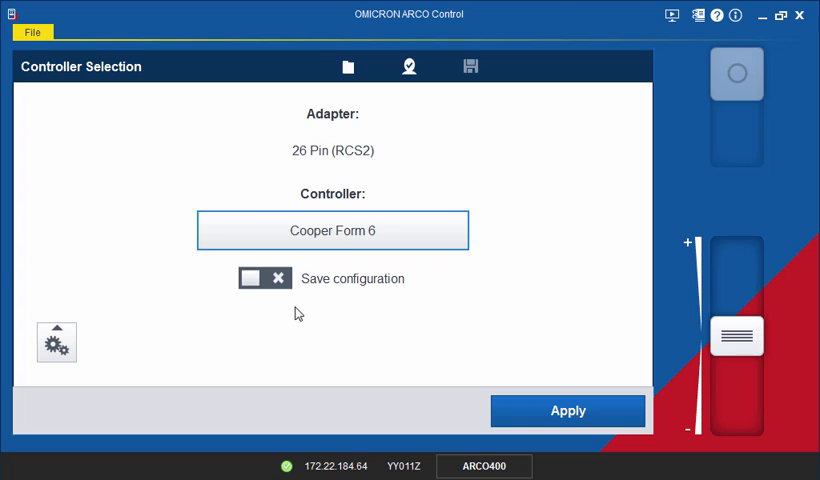
pyautogui.click(264, 278)
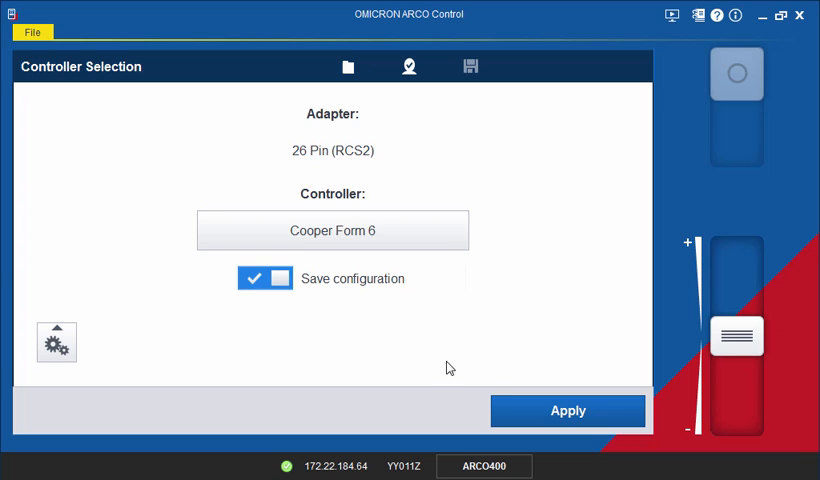
pyautogui.click(568, 412)
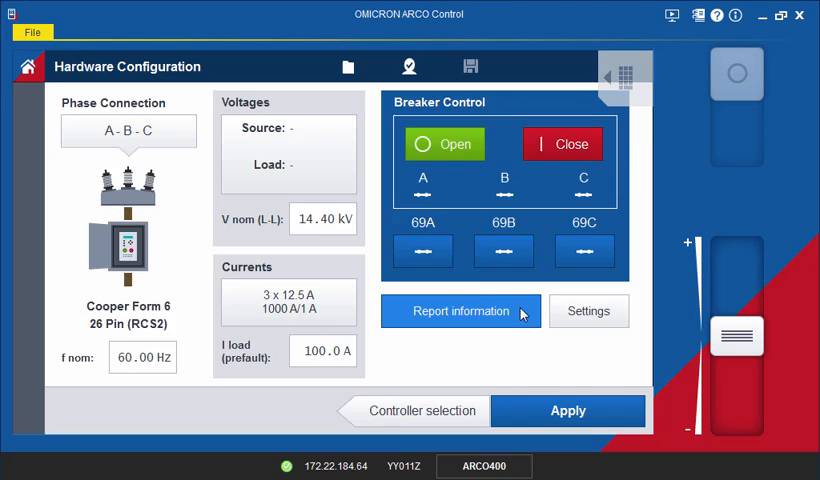
# Apply report information: location Houston, tester Bill Smith, company OMICRON, serial 123456
pyautogui.click(460, 312)
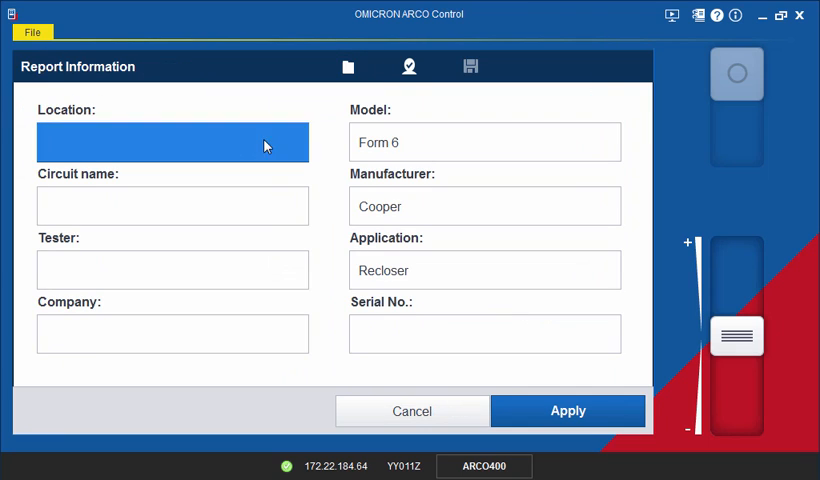
pyautogui.write('Houston')
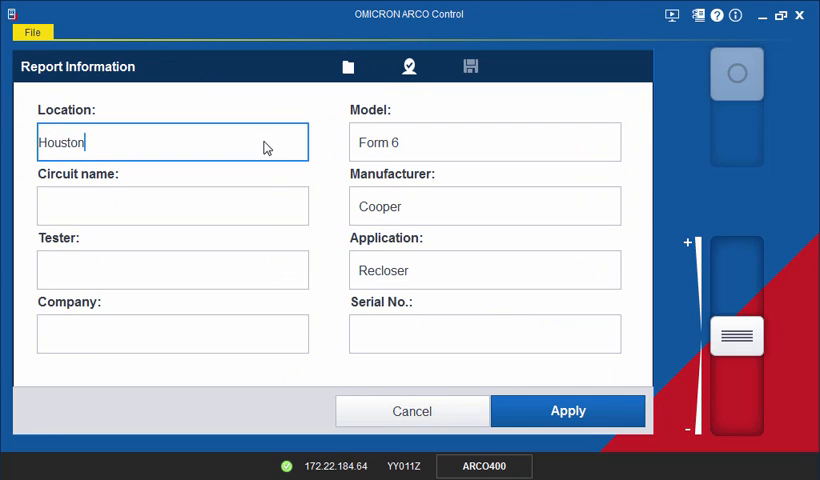
pyautogui.write('Bill Smith')
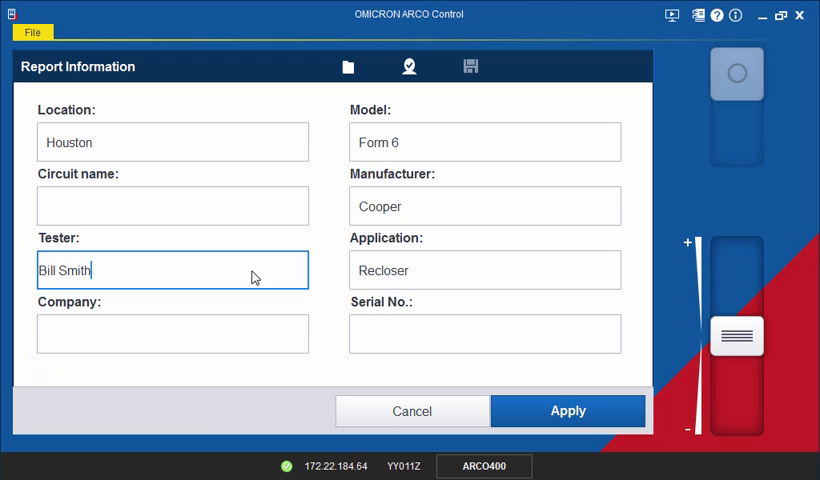
pyautogui.write('OMICRON')
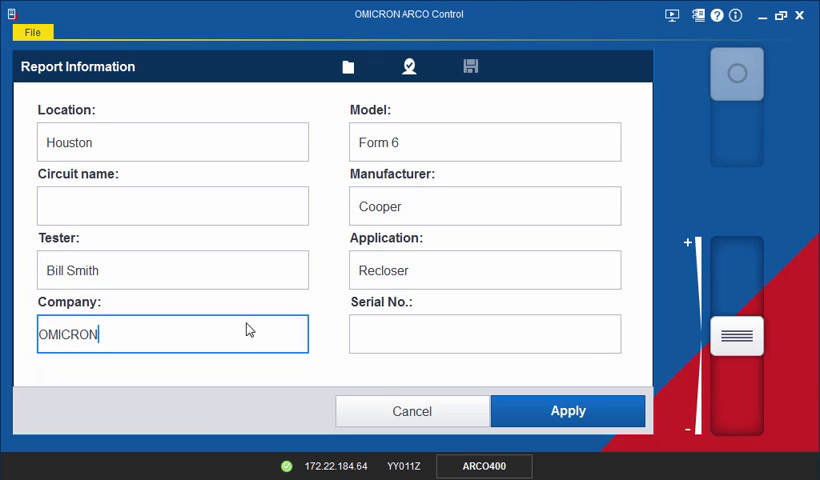
pyautogui.write('1')
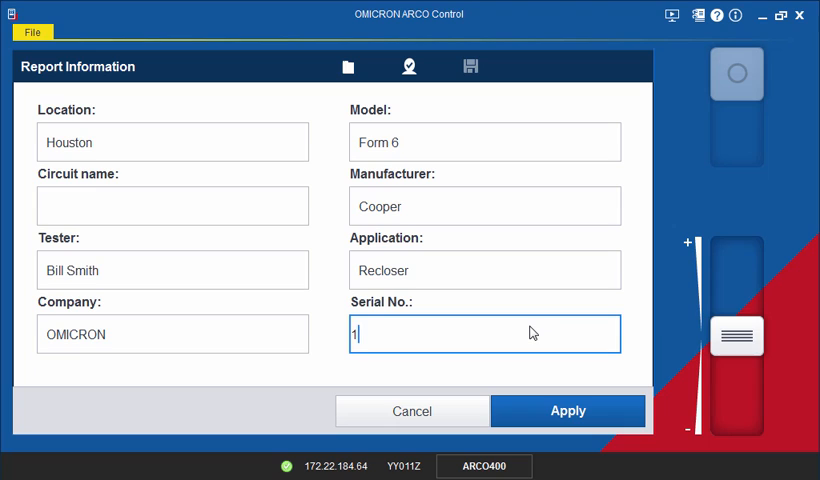
pyautogui.write('23456')
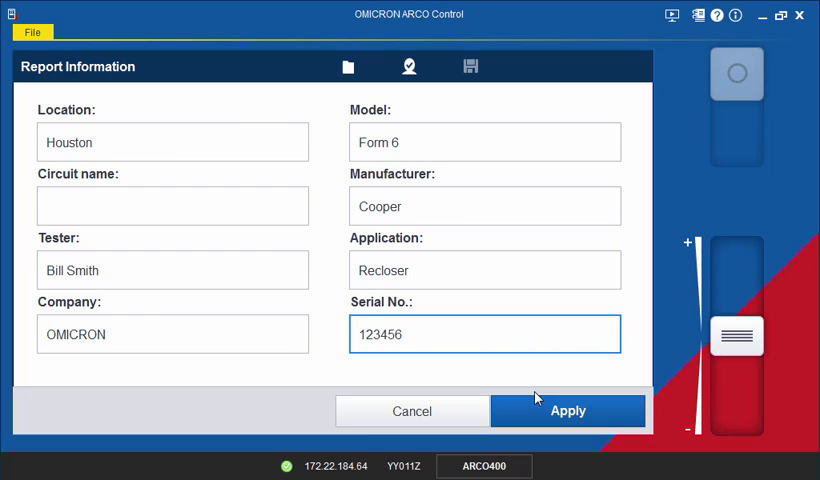
pyautogui.click(568, 412)
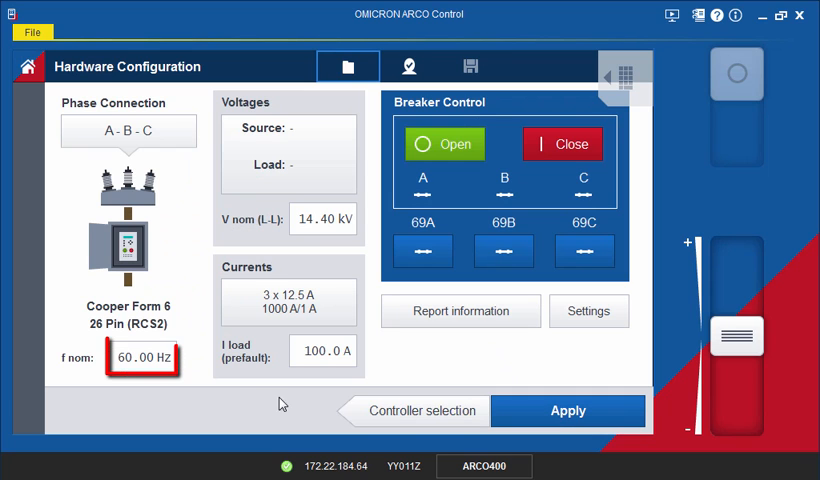
# Set nominal frequency to 60.00 Hz and go to the Voltages settings
pyautogui.click(144, 358)
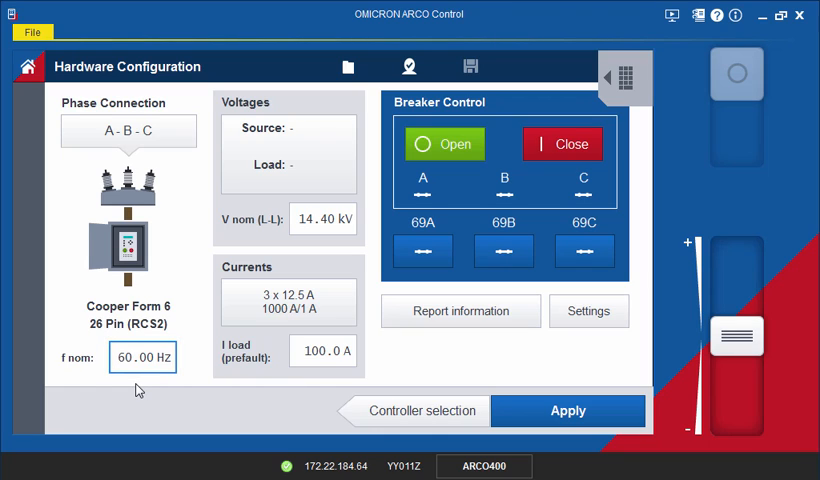
pyautogui.moveTo(224, 244)
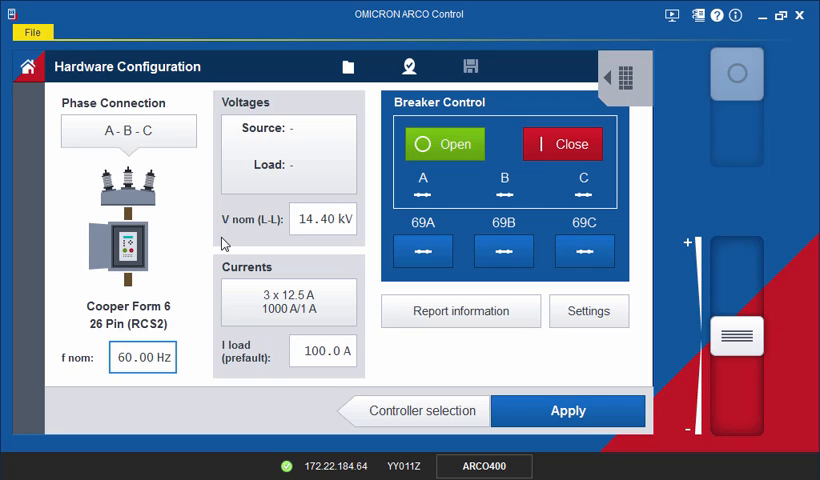
pyautogui.click(322, 220)
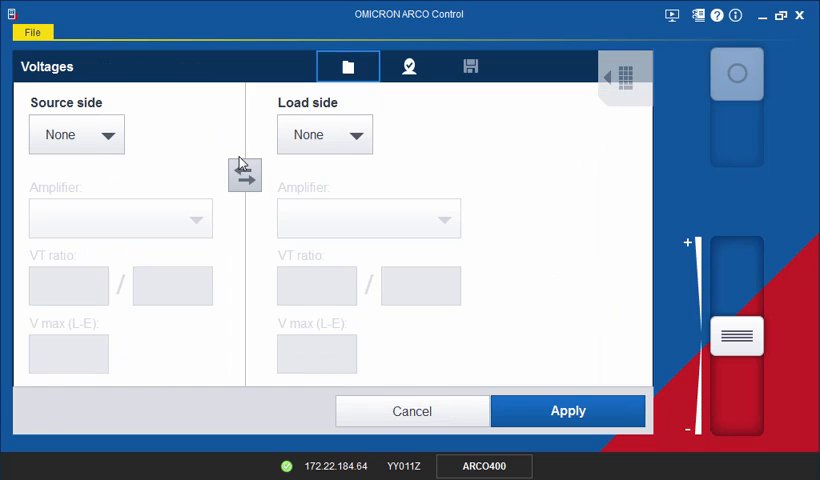
# Set source and load sides to 3 X V, source amplifier 3x150 V with VT ratio 14.40 kV/120.0 V
pyautogui.click(76, 134)
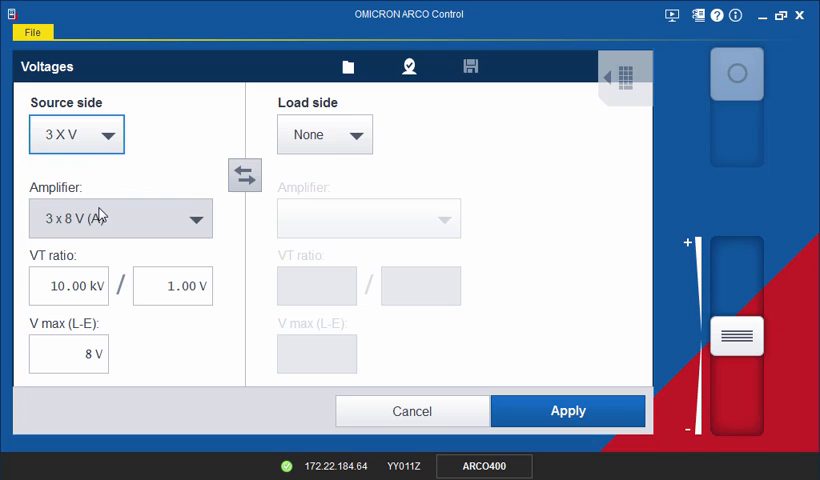
pyautogui.click(324, 134)
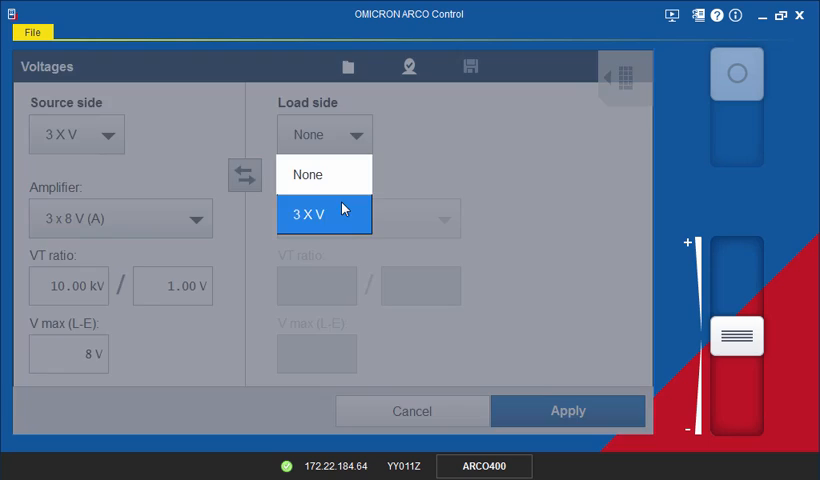
pyautogui.click(308, 214)
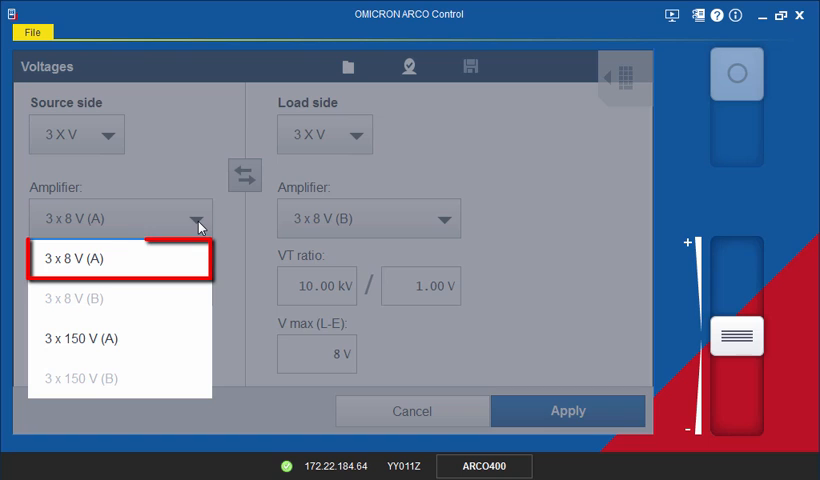
pyautogui.moveTo(118, 338)
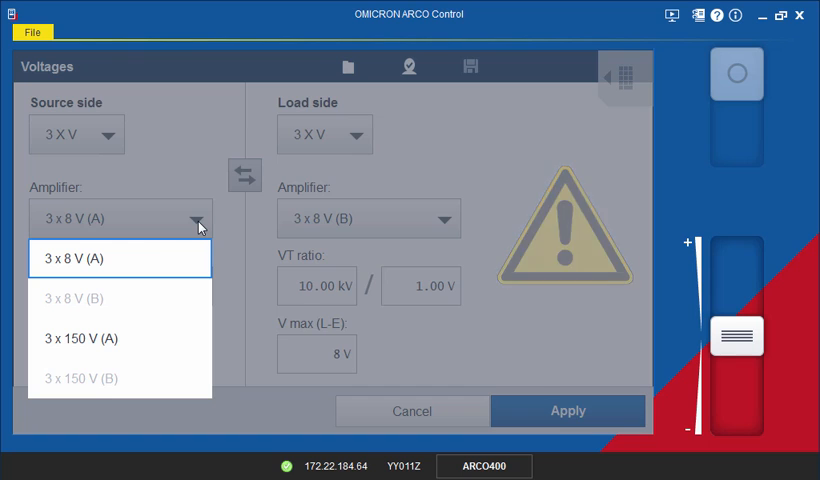
pyautogui.click(118, 258)
pyautogui.write('1 kV')
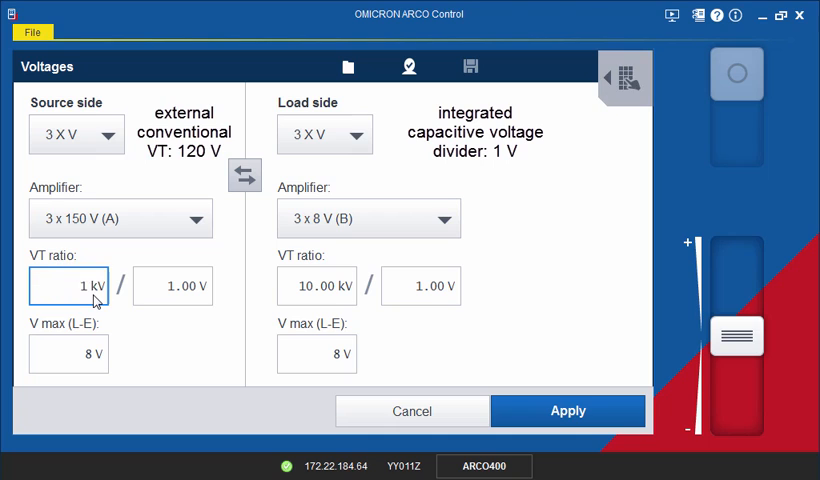
pyautogui.click(172, 286)
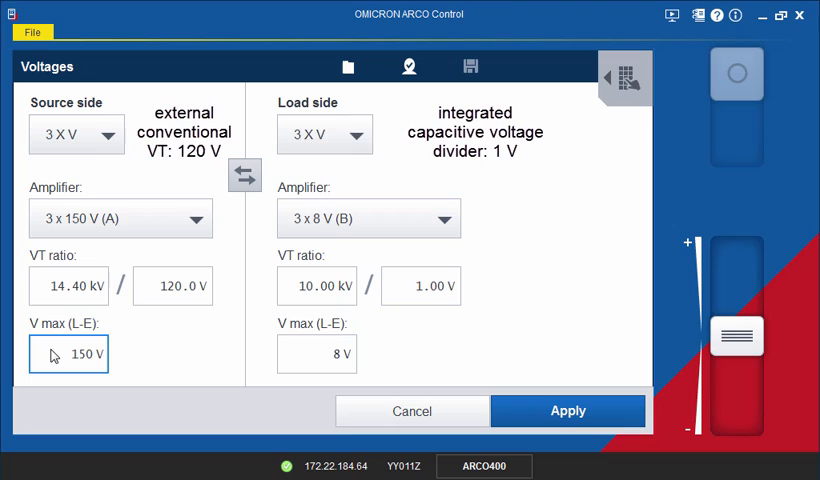
pyautogui.moveTo(470, 352)
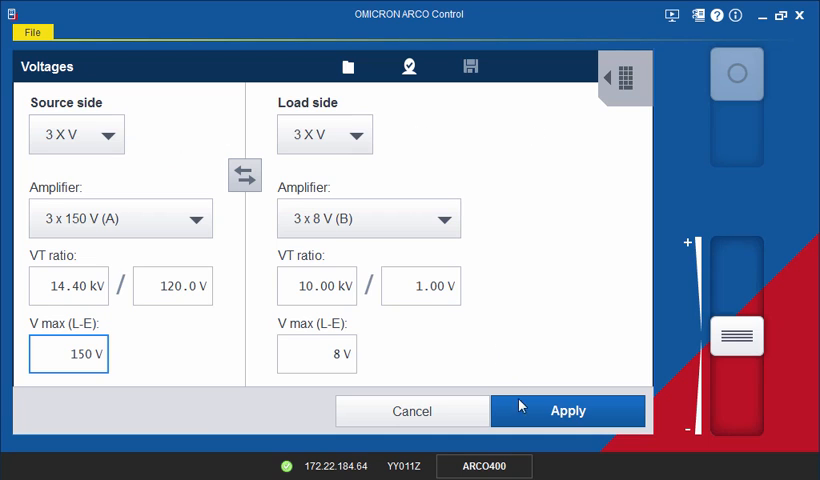
# Apply voltages, then apply currents 3x12.5 A with CT ratio 1000 A/1 A, 12.50 A max, star point Load
pyautogui.click(568, 412)
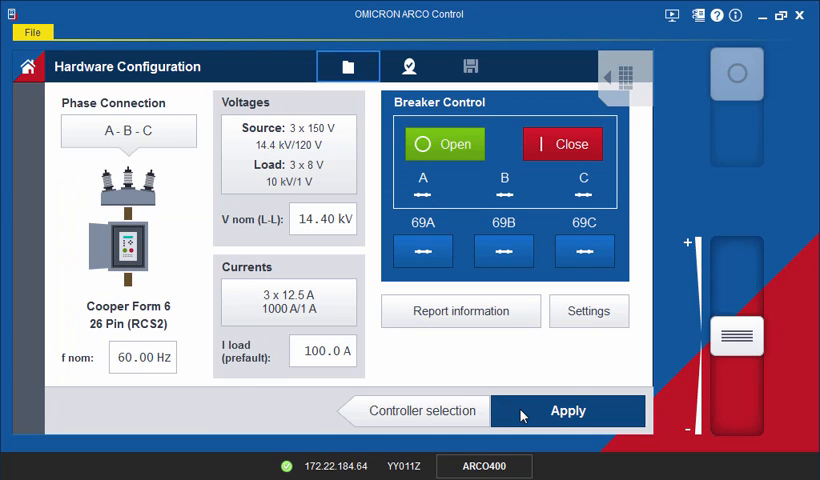
pyautogui.click(288, 302)
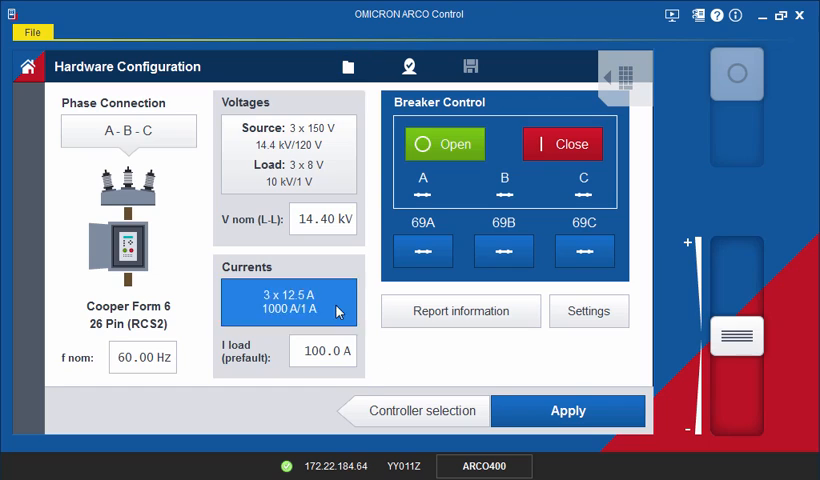
pyautogui.click(288, 302)
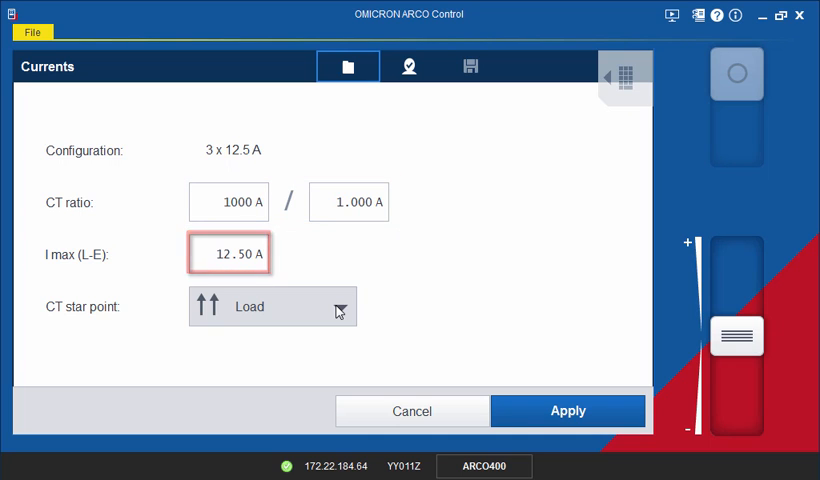
pyautogui.click(338, 306)
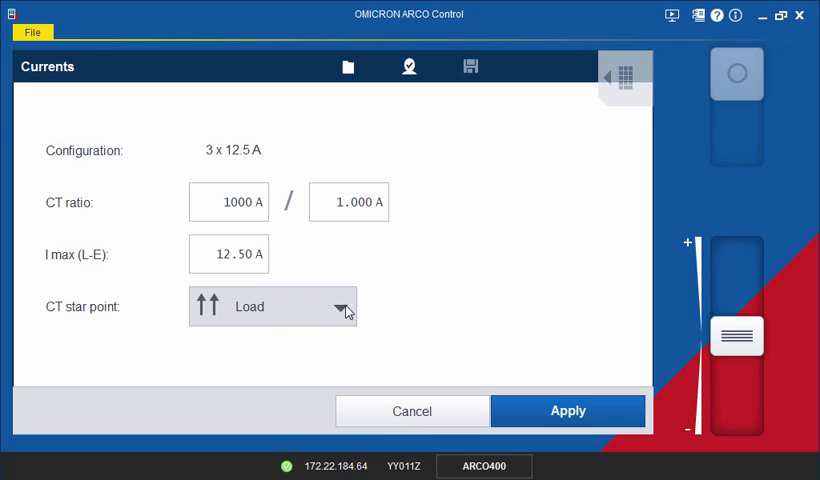
pyautogui.click(568, 412)
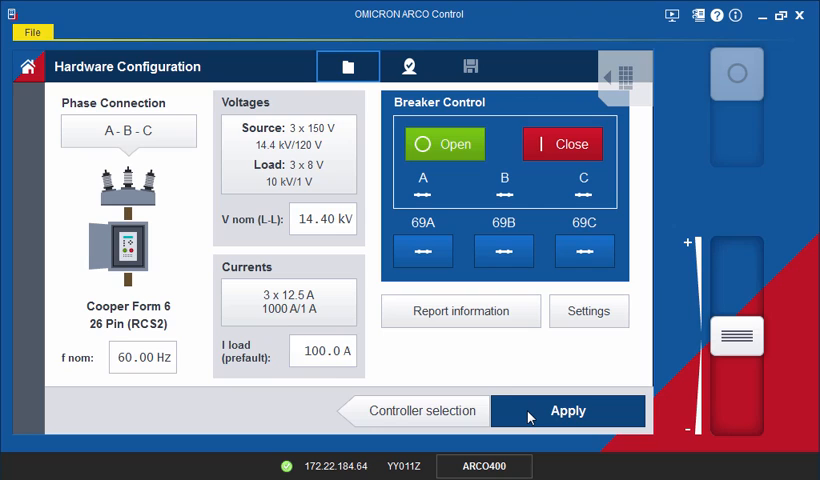
# Set the prefault load current to 200.0 A
pyautogui.click(324, 352)
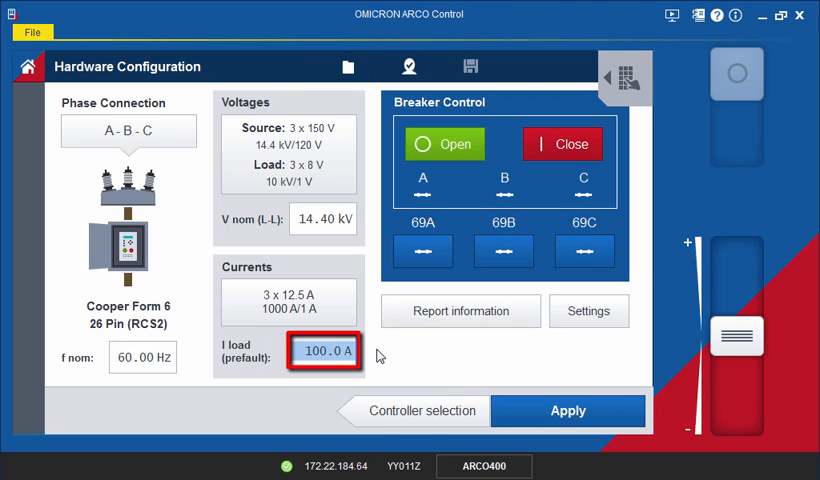
pyautogui.write('200.0')
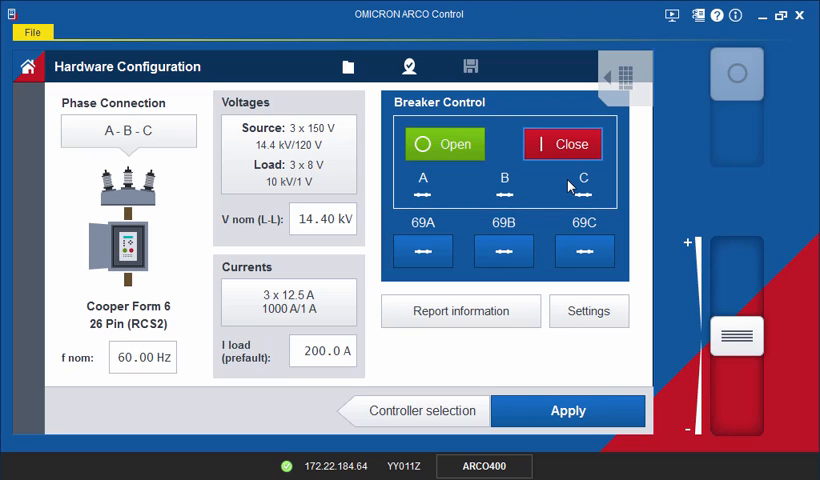
pyautogui.moveTo(570, 308)
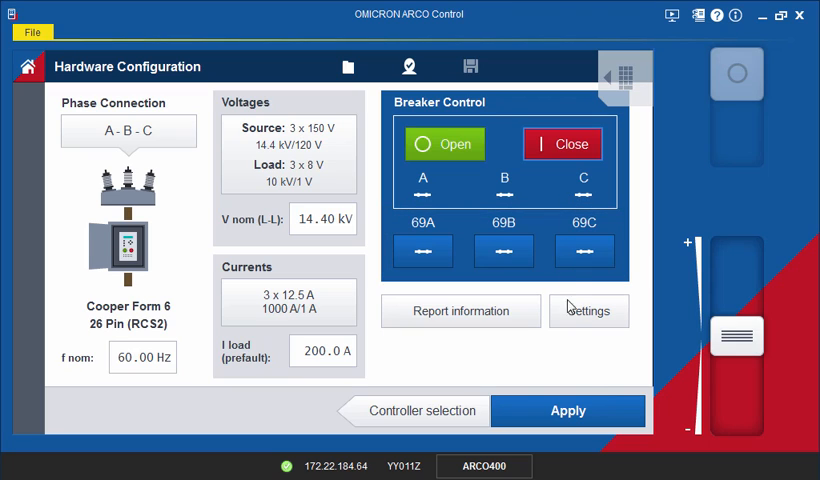